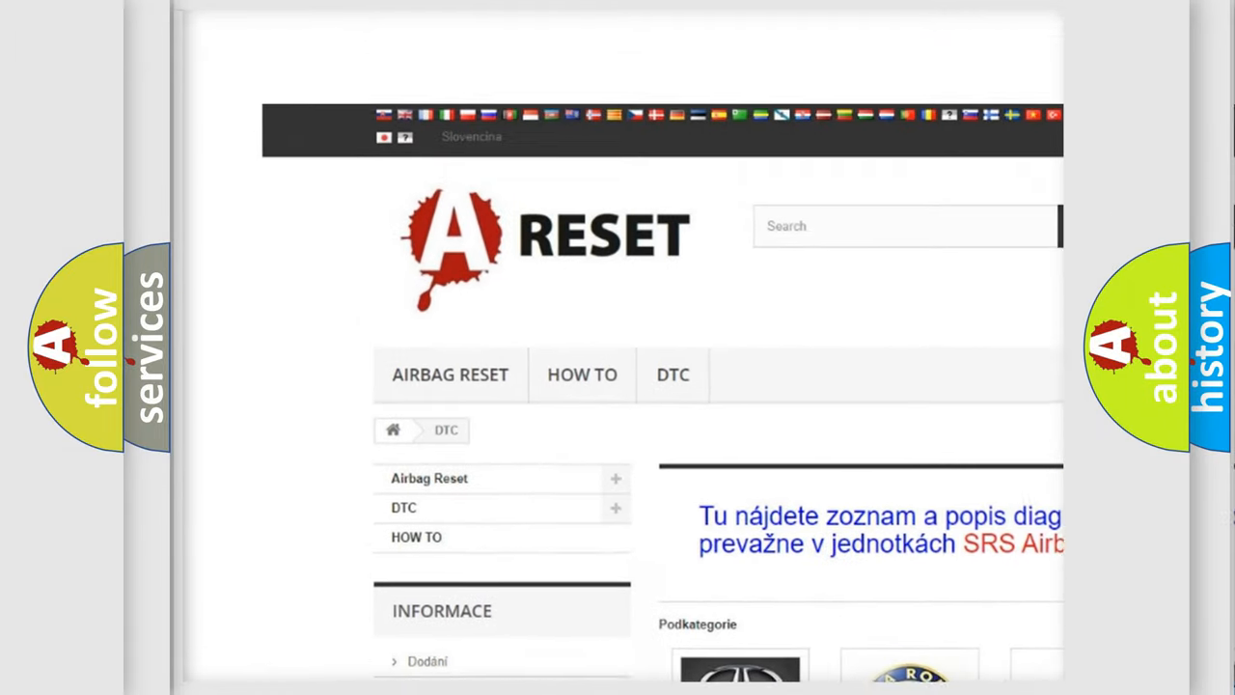
# Show the Alfa Romeo DTC page and scroll through its diagnostic code subcategories, returning to the top.
pyautogui.scroll(3)
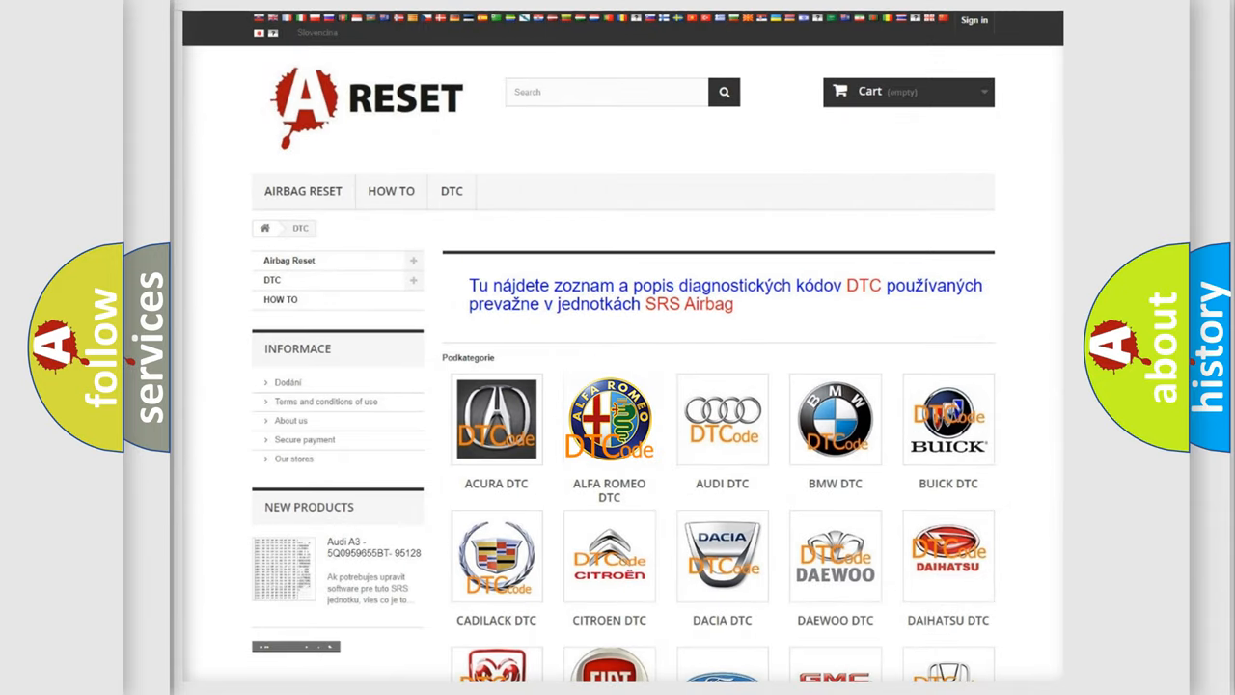
pyautogui.click(609, 418)
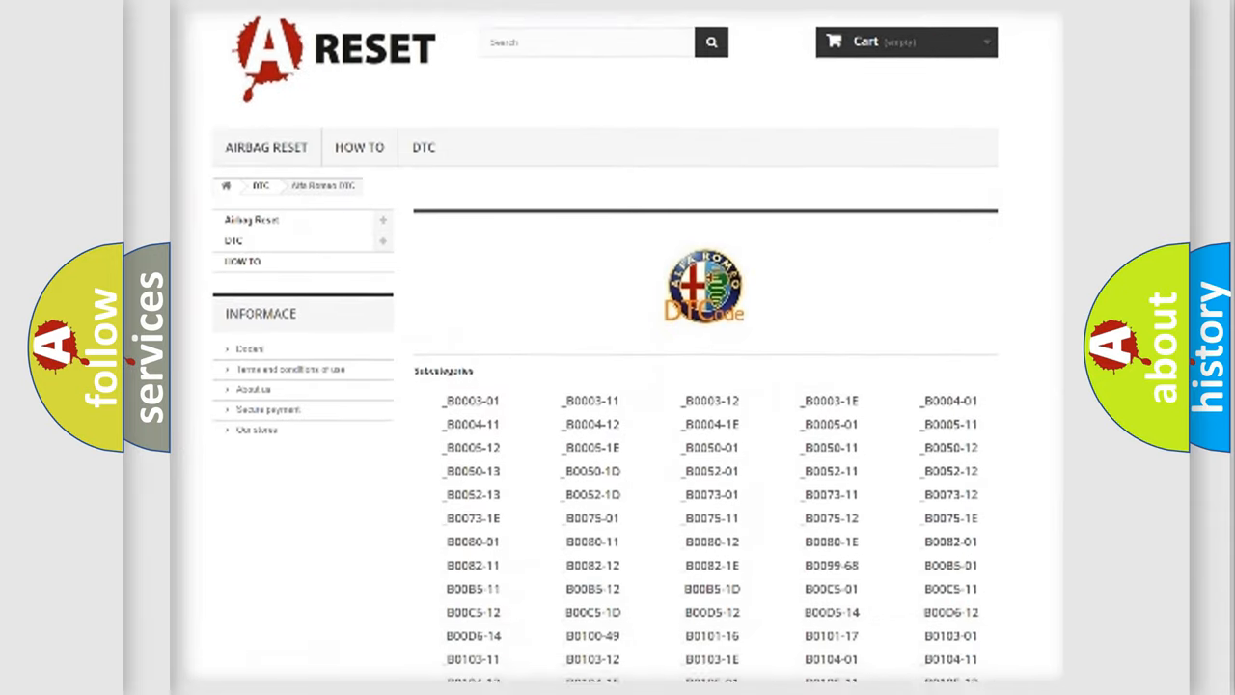
pyautogui.scroll(-3)
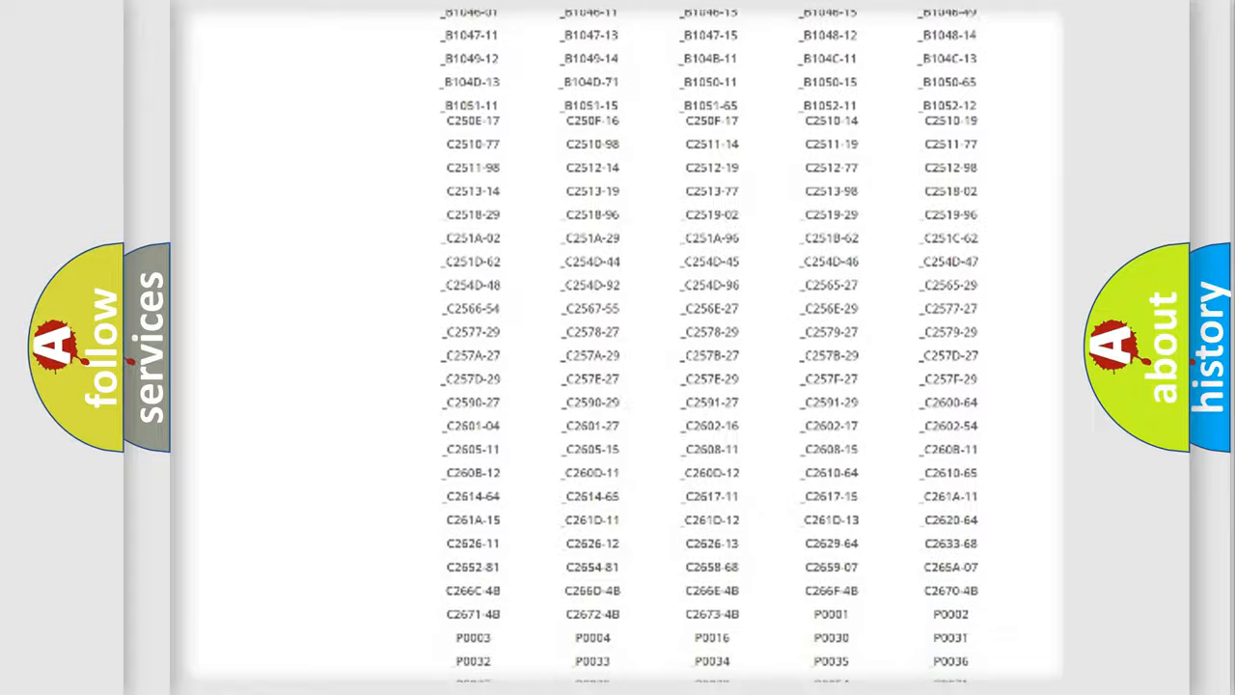
pyautogui.scroll(3)
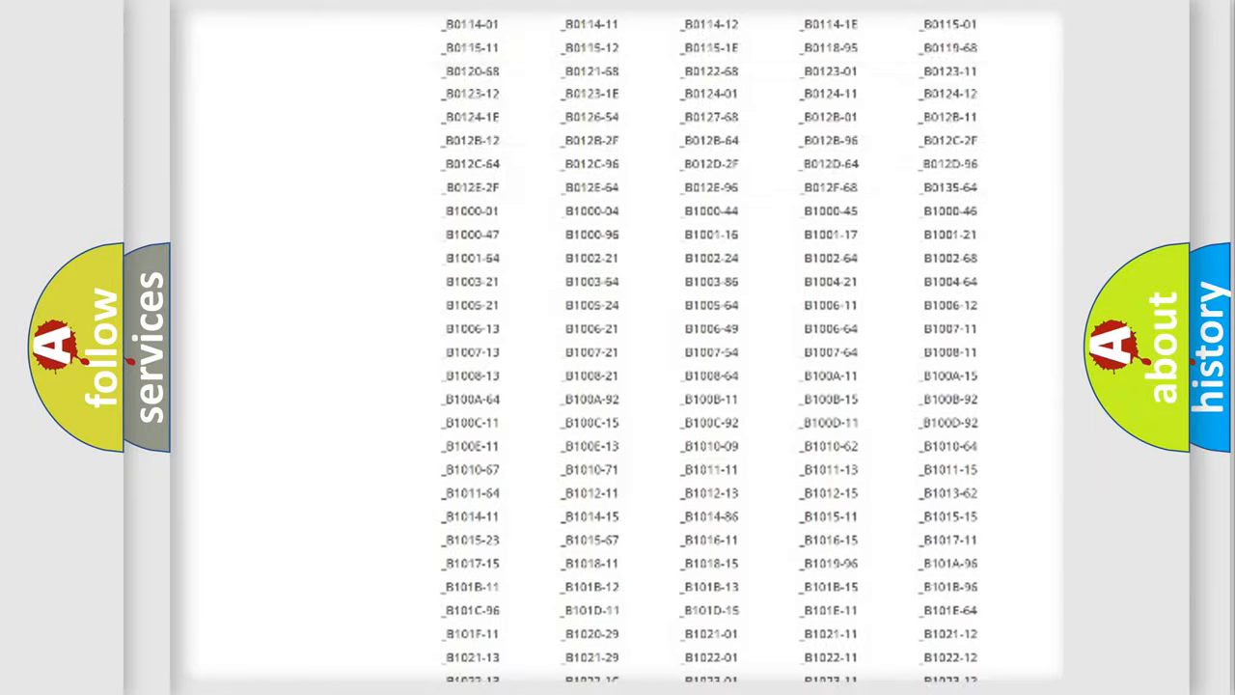
pyautogui.scroll(3)
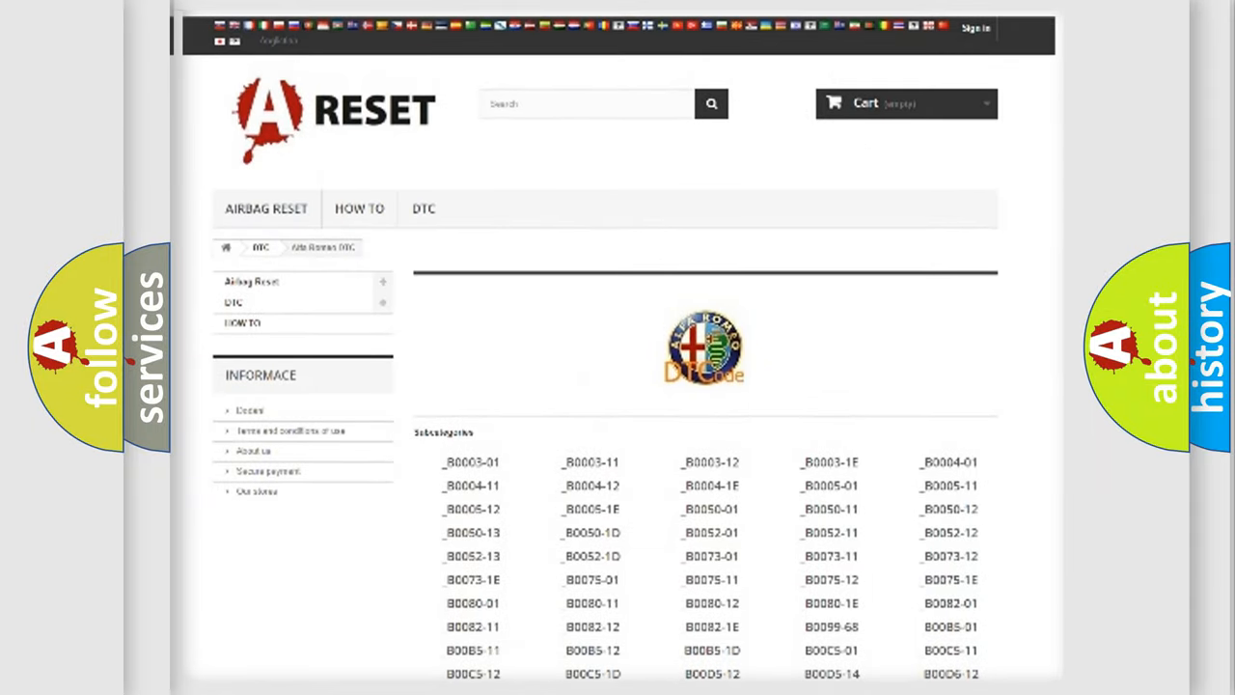